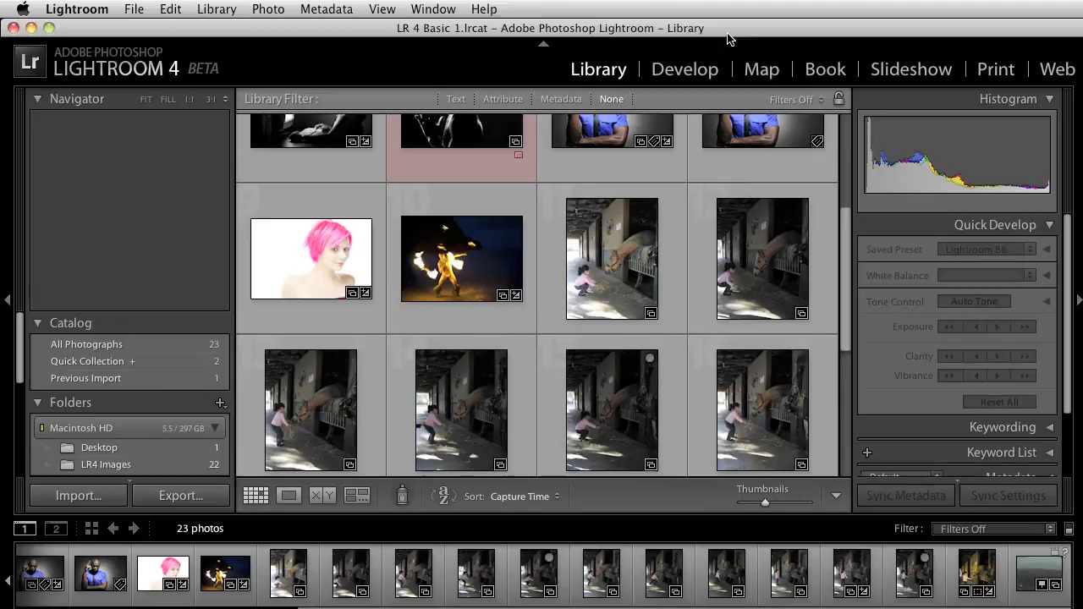
{"action": "mouse_move", "coordinate": [747, 87]}
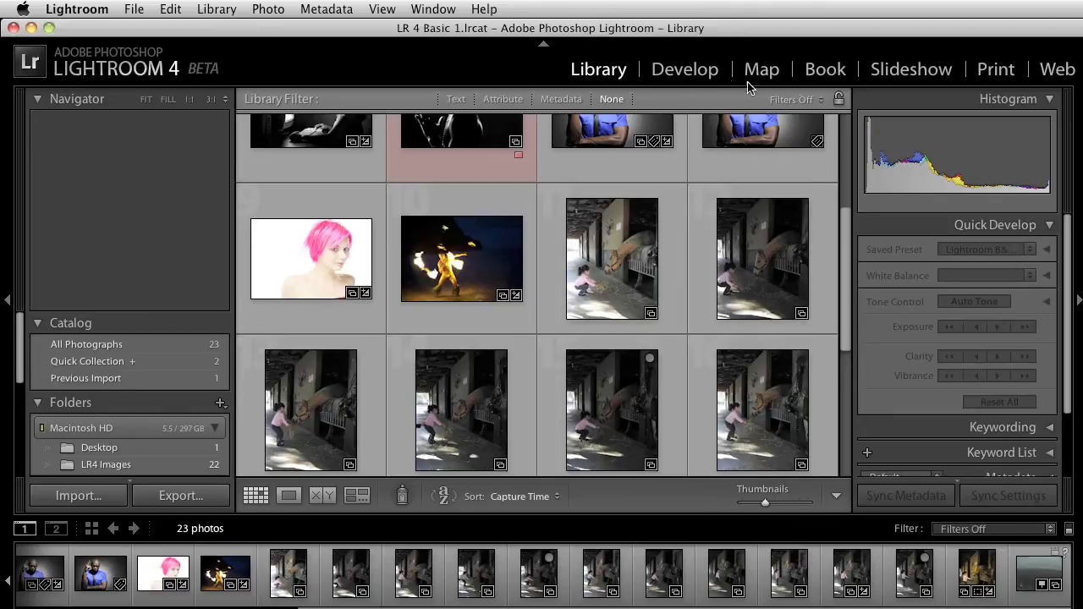
{"action": "mouse_move", "coordinate": [825, 70]}
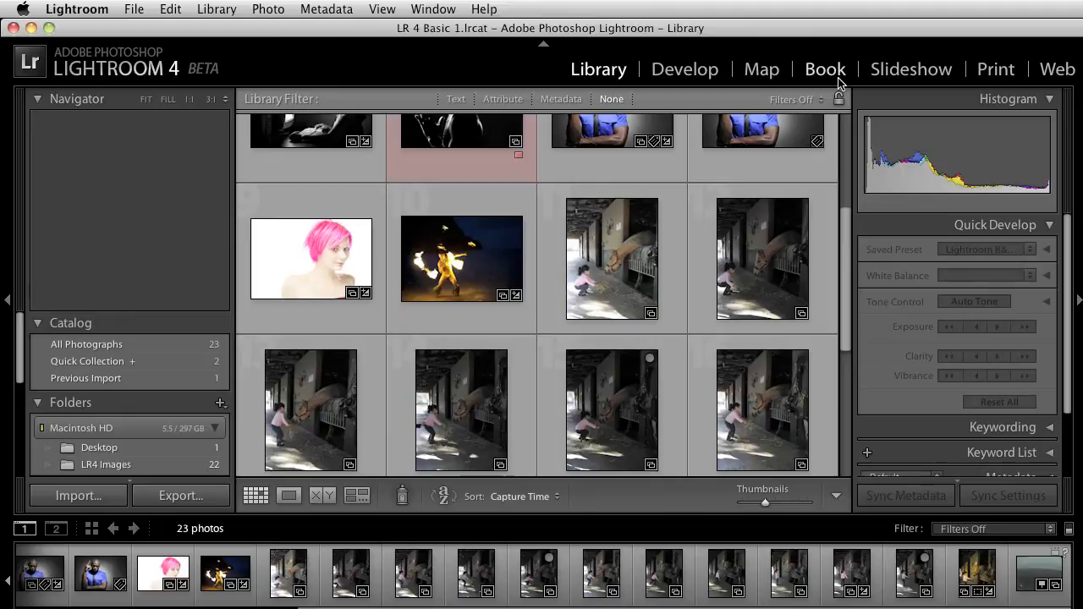
{"action": "mouse_move", "coordinate": [778, 85]}
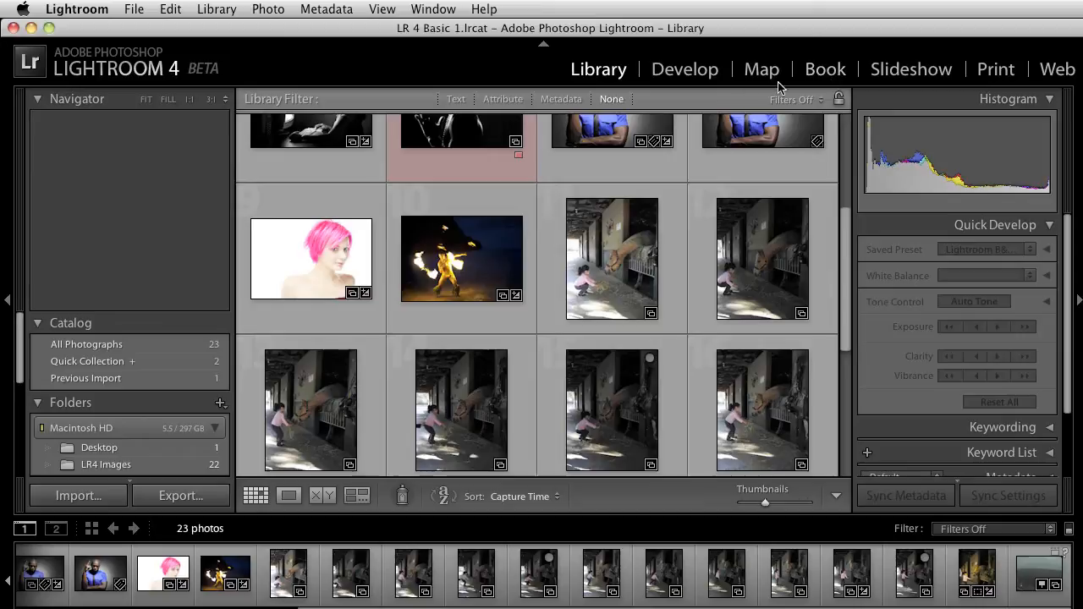
{"action": "mouse_move", "coordinate": [882, 82]}
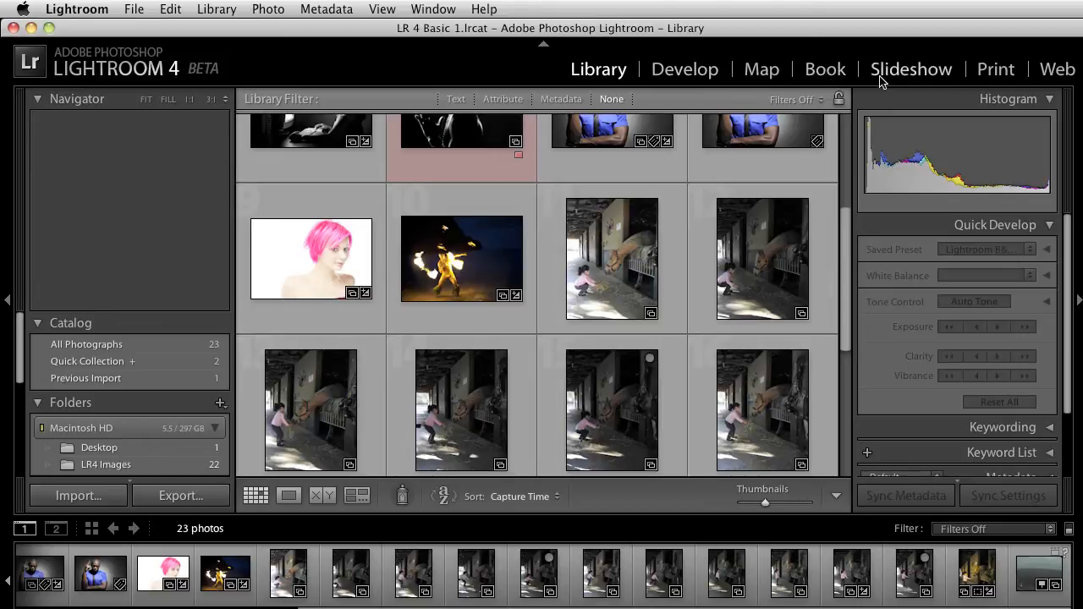
{"action": "mouse_move", "coordinate": [760, 68]}
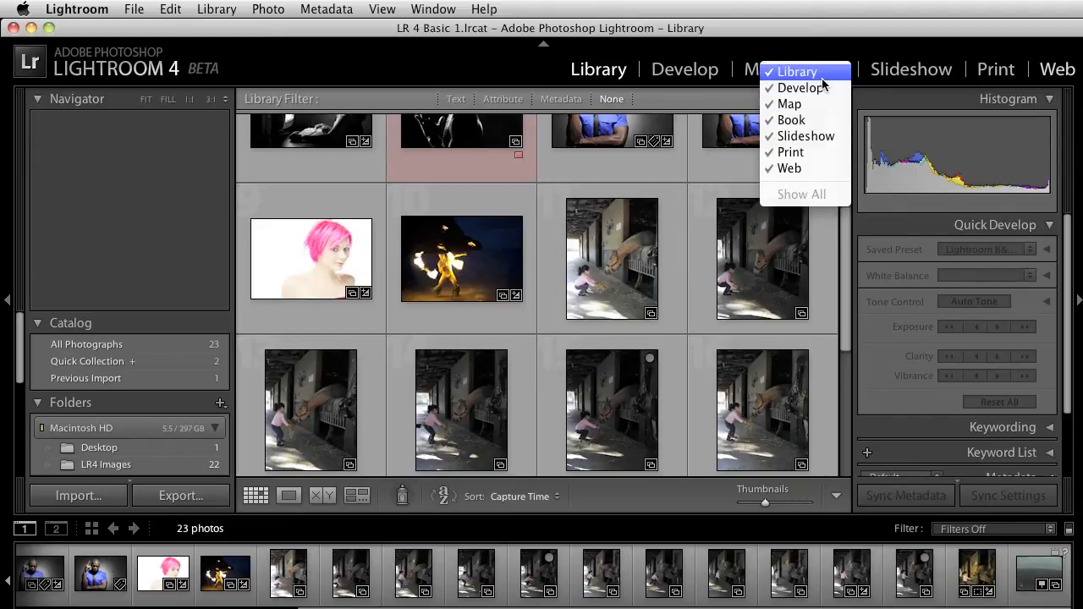
{"action": "mouse_move", "coordinate": [791, 120]}
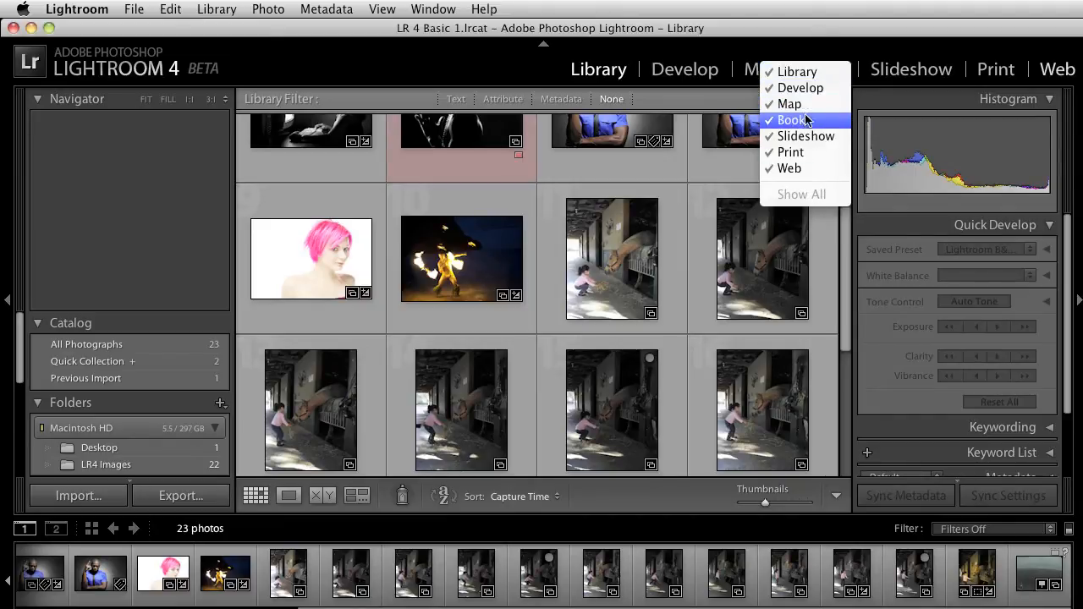
{"action": "mouse_move", "coordinate": [803, 178]}
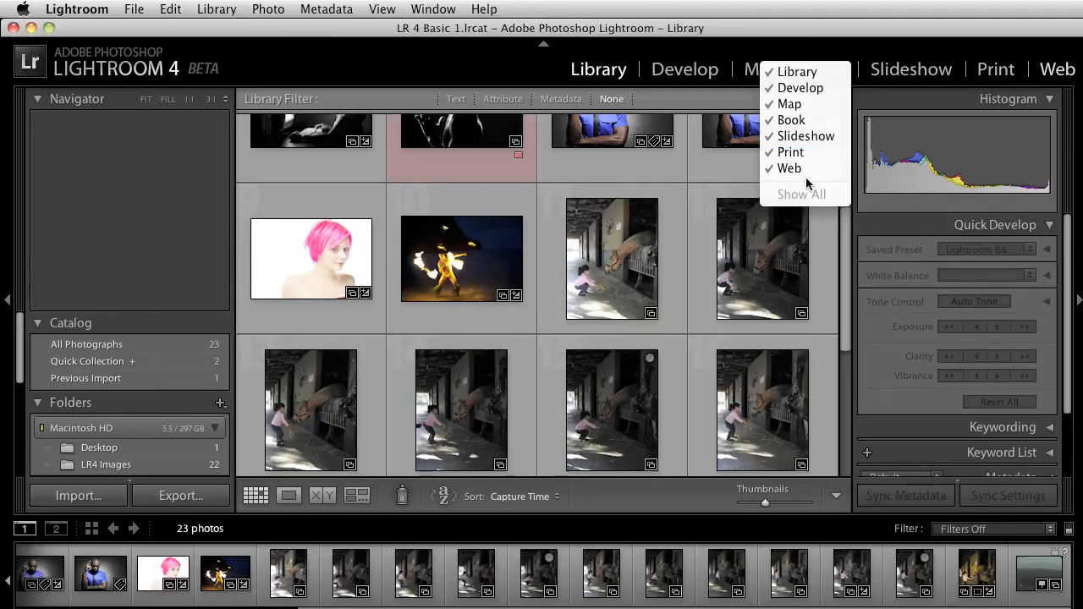
{"action": "mouse_move", "coordinate": [789, 168]}
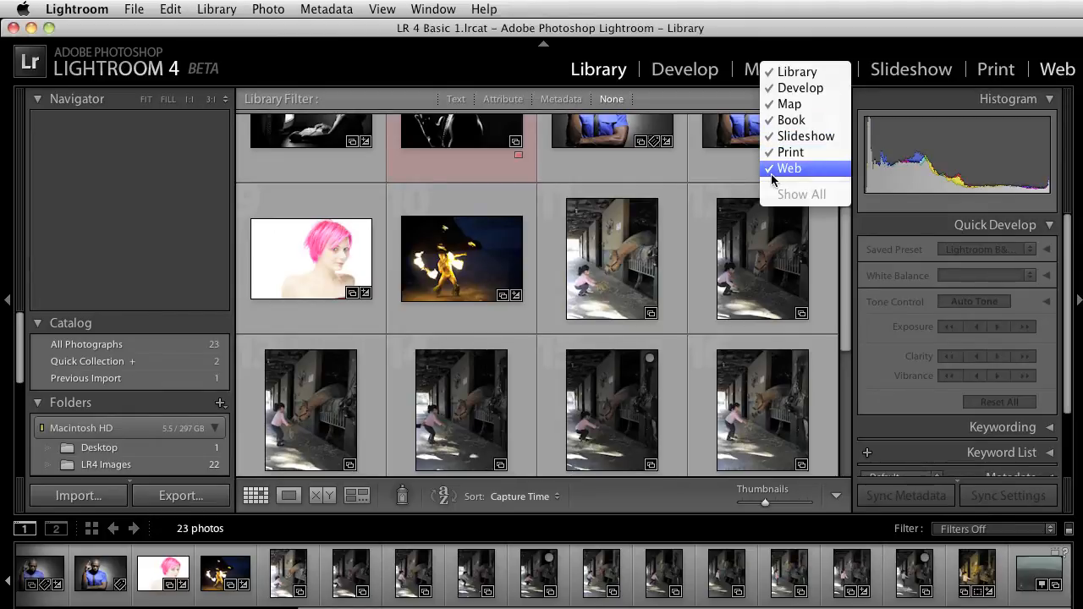
- Hide the Web module from the module picker
{"action": "left_click", "coordinate": [788, 168]}
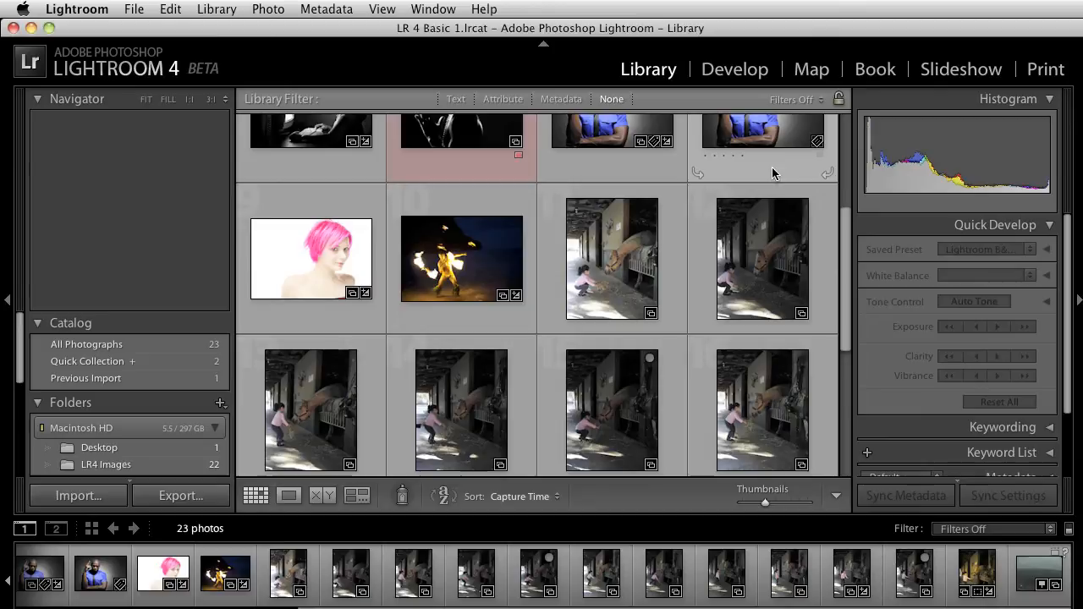
{"action": "mouse_move", "coordinate": [899, 80]}
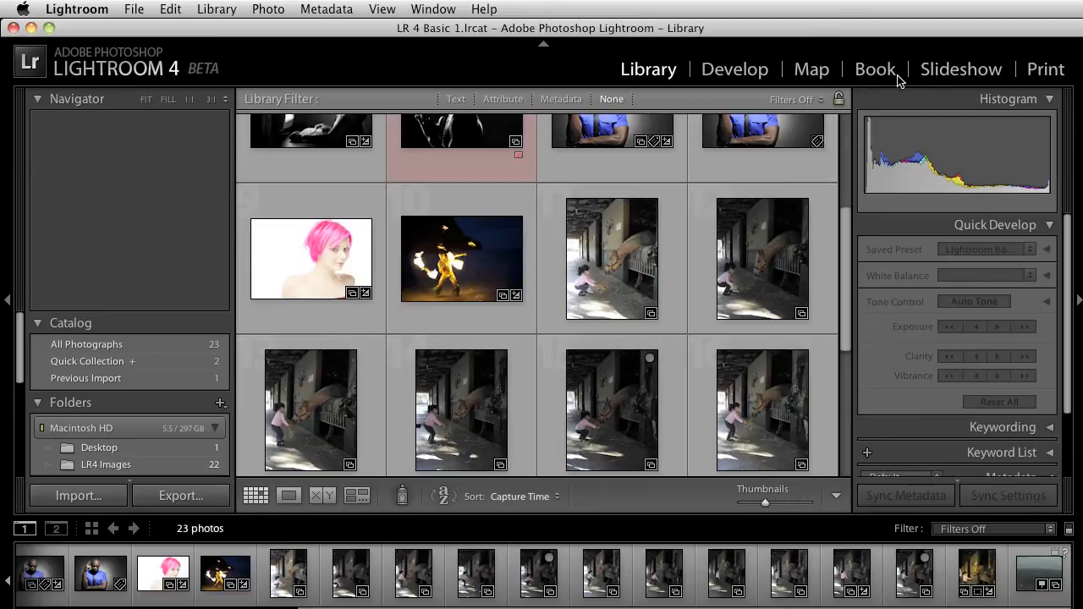
{"action": "mouse_move", "coordinate": [1019, 105]}
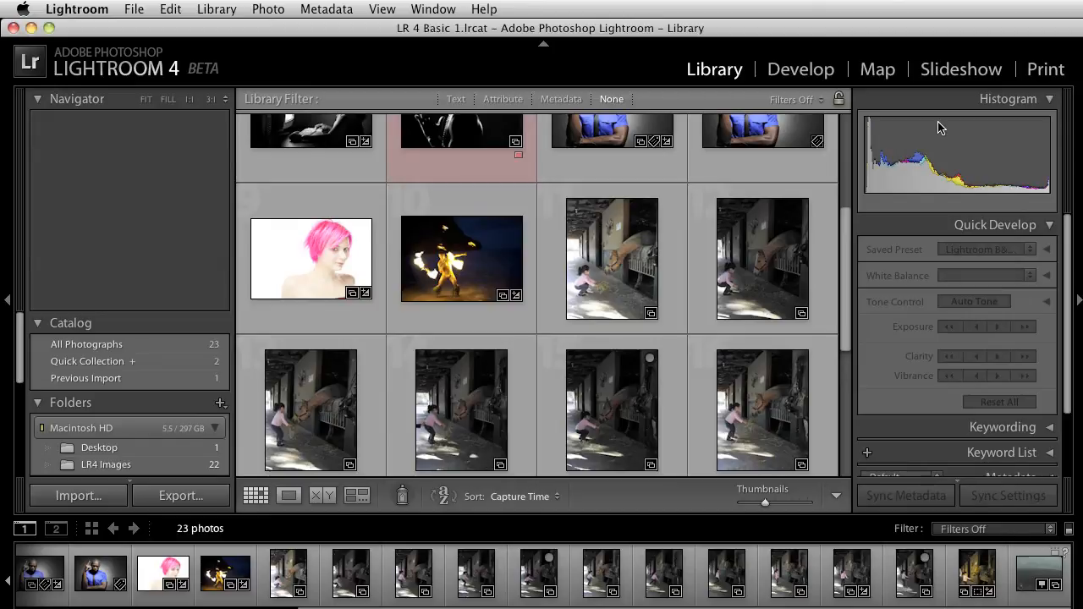
- Select LR4 Images II-1.jpg, the girl feeding the horse
{"action": "left_click", "coordinate": [611, 258]}
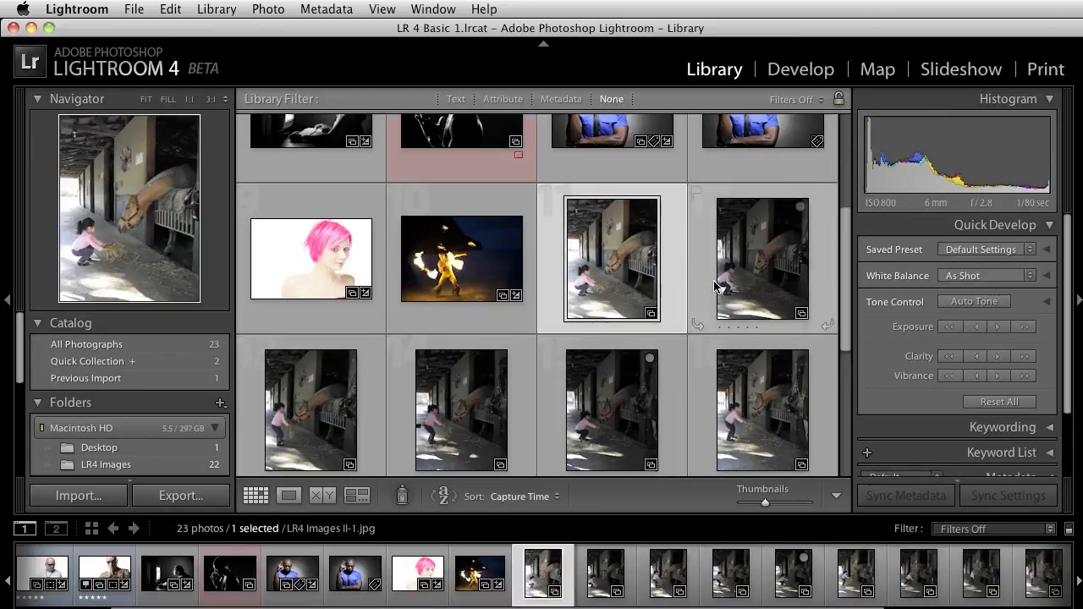
{"action": "mouse_move", "coordinate": [752, 294]}
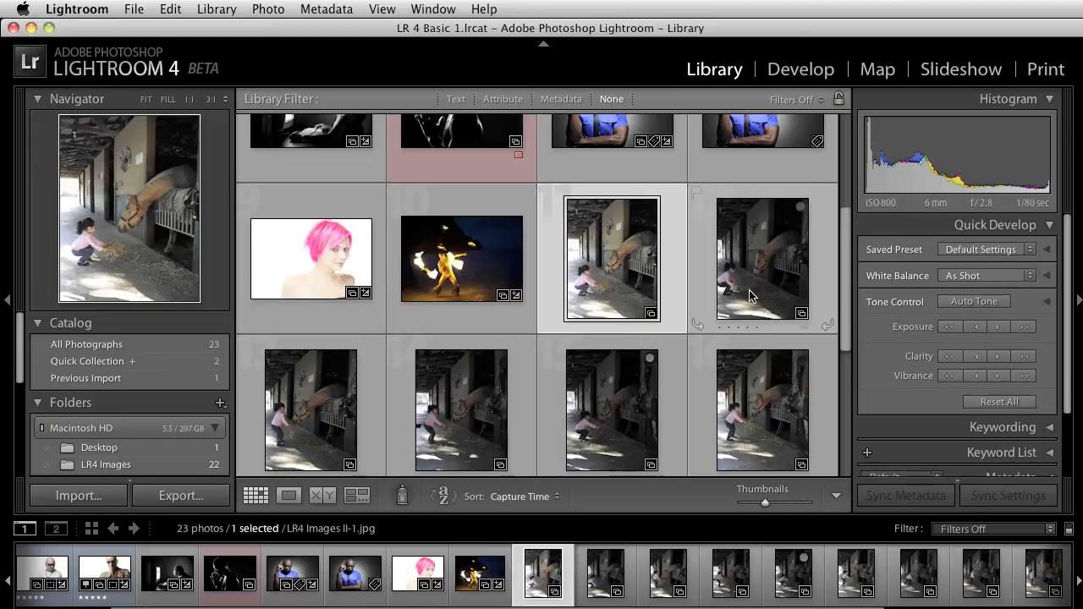
{"action": "mouse_move", "coordinate": [751, 295]}
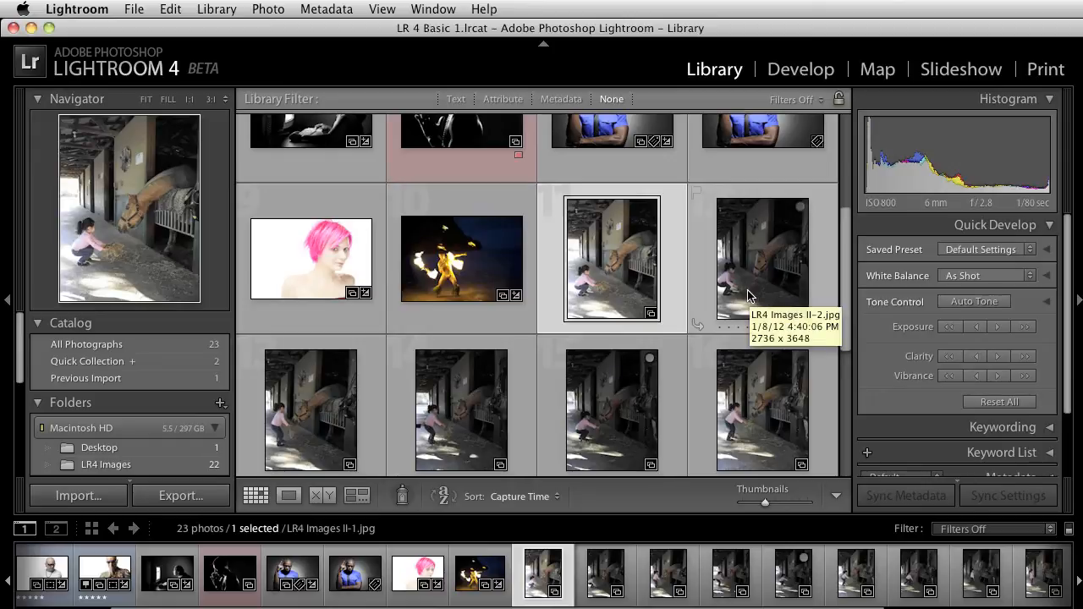
- Switch to the Map module and focus the Search Map field
{"action": "left_click", "coordinate": [876, 69]}
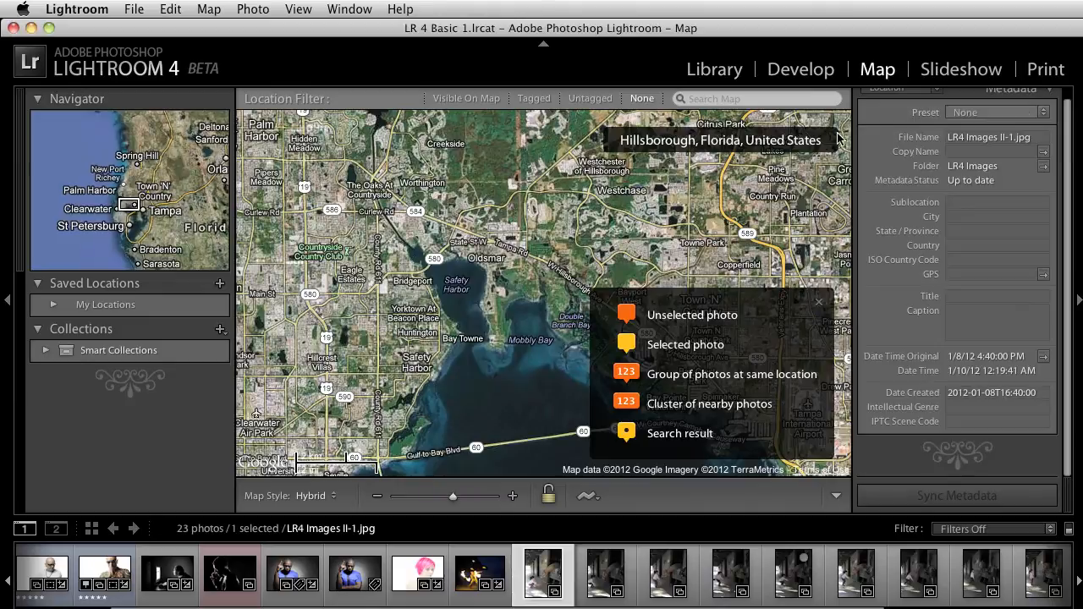
{"action": "mouse_move", "coordinate": [660, 196]}
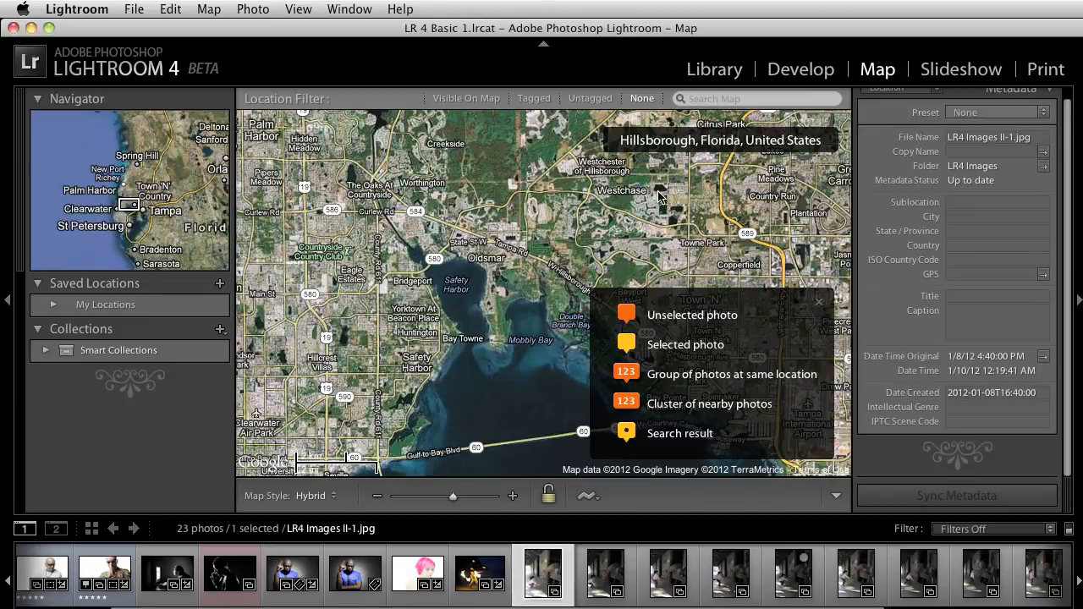
{"action": "mouse_move", "coordinate": [656, 102]}
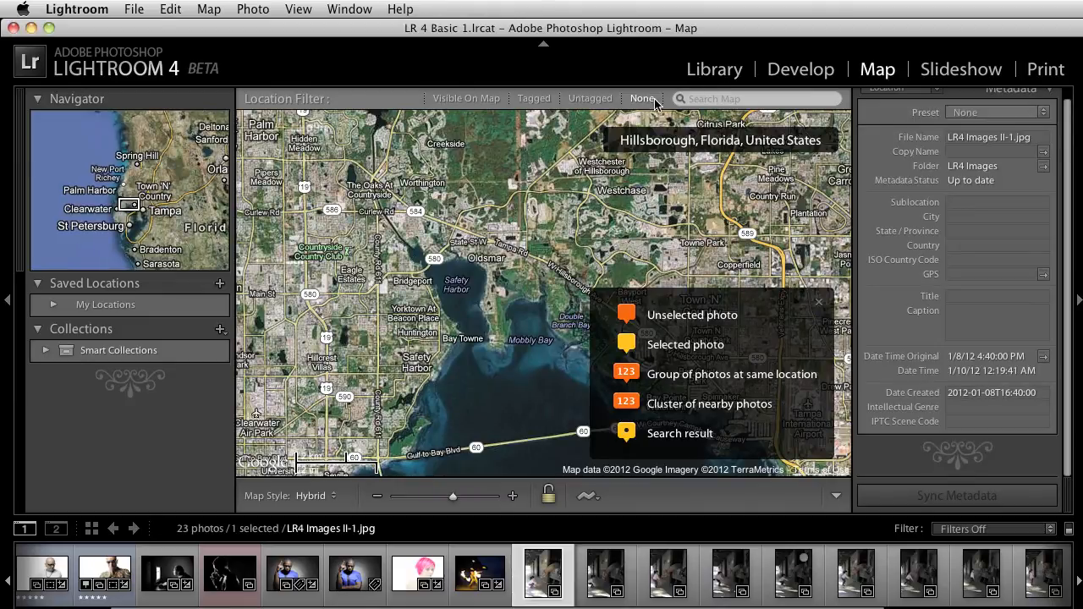
{"action": "mouse_move", "coordinate": [643, 99]}
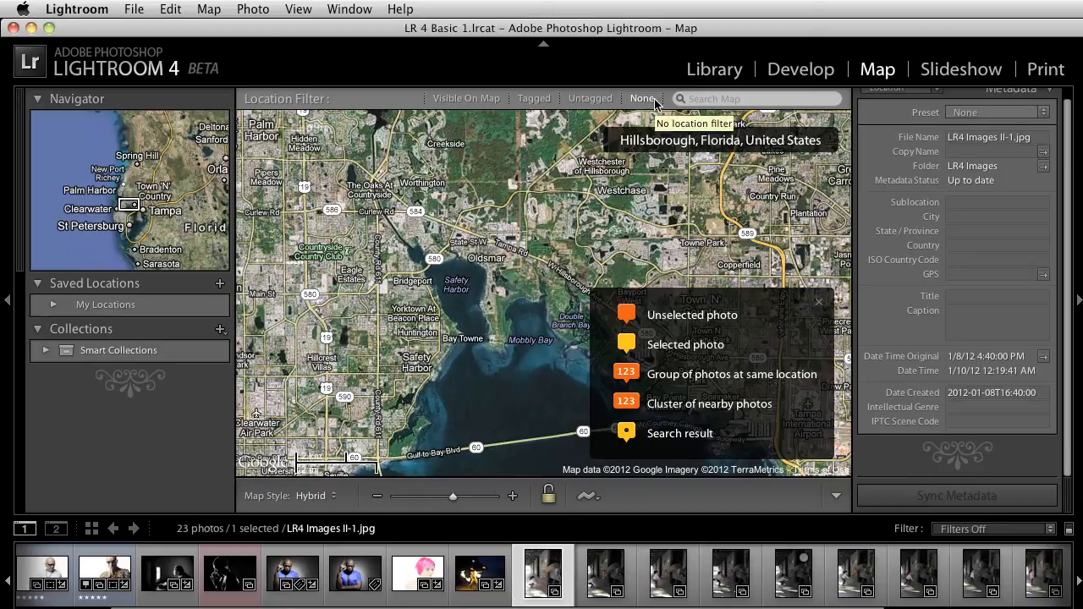
{"action": "mouse_move", "coordinate": [555, 164]}
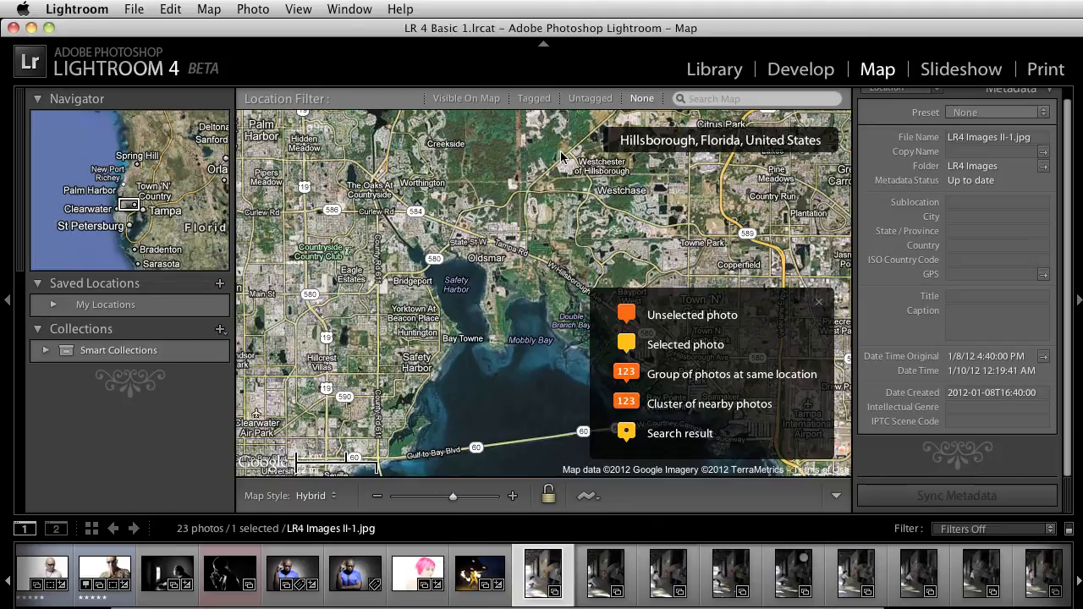
{"action": "left_click", "coordinate": [753, 98]}
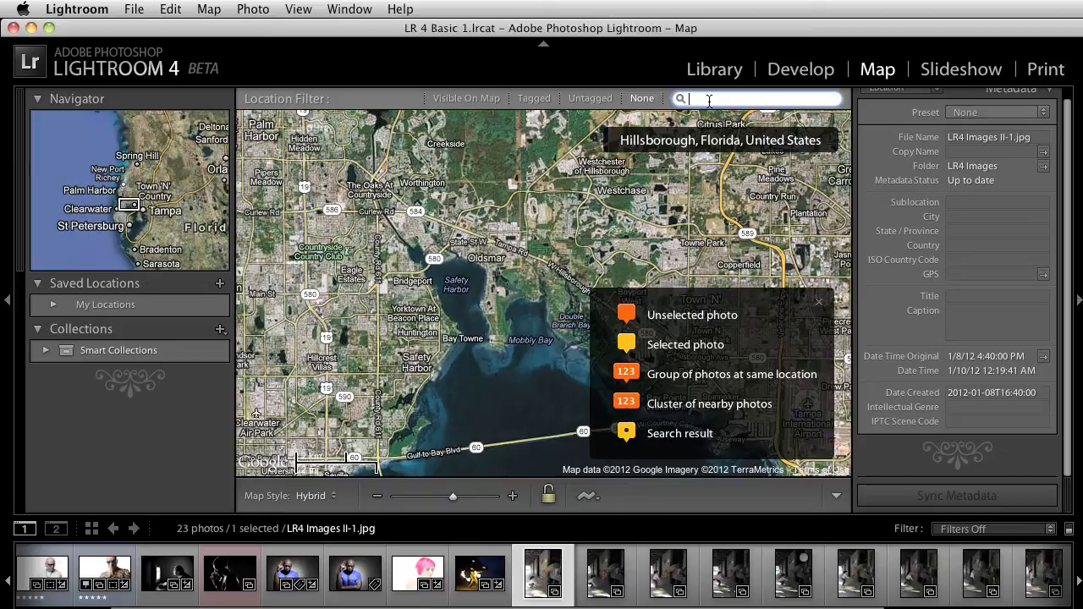
- Search the map for 'Paris France'
{"action": "type", "text": "Paris France"}
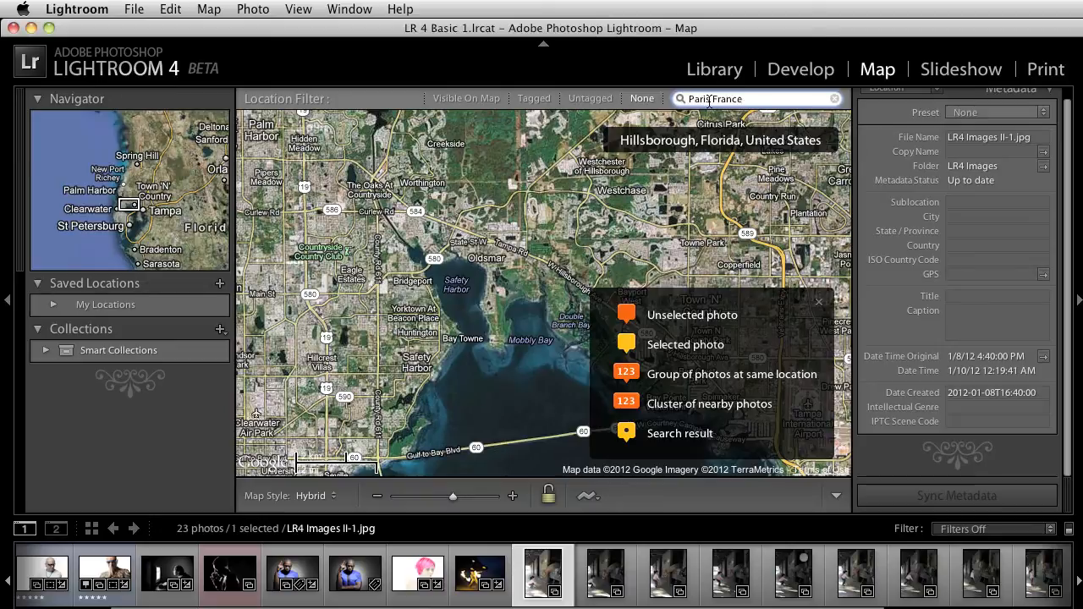
{"action": "key", "text": "Return"}
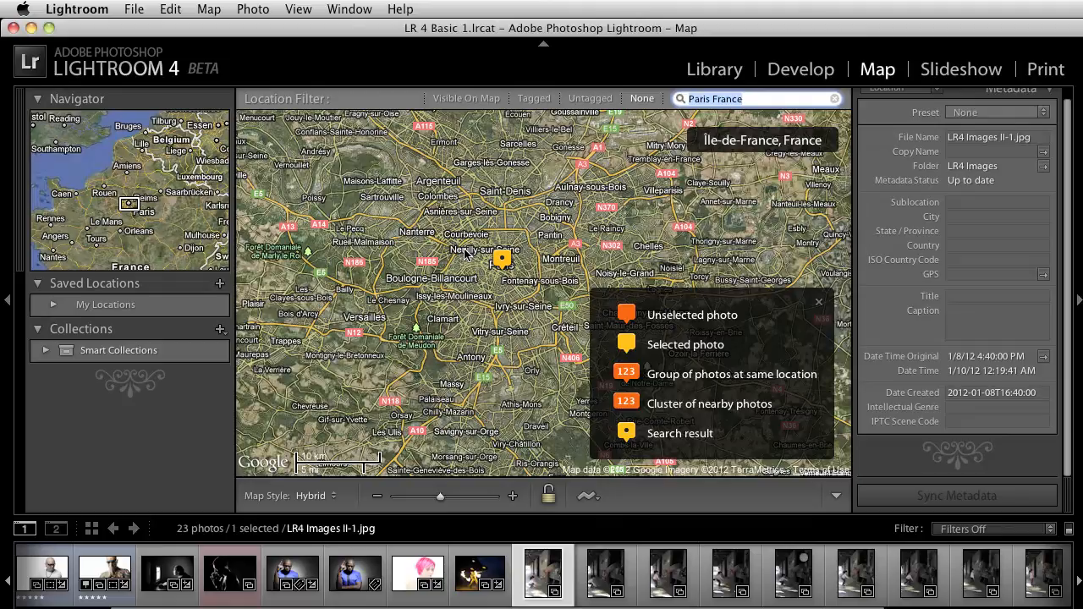
- Search for Oldsmar and dismiss the map legend overlay
{"action": "type", "text": "Oldsmar, FL"}
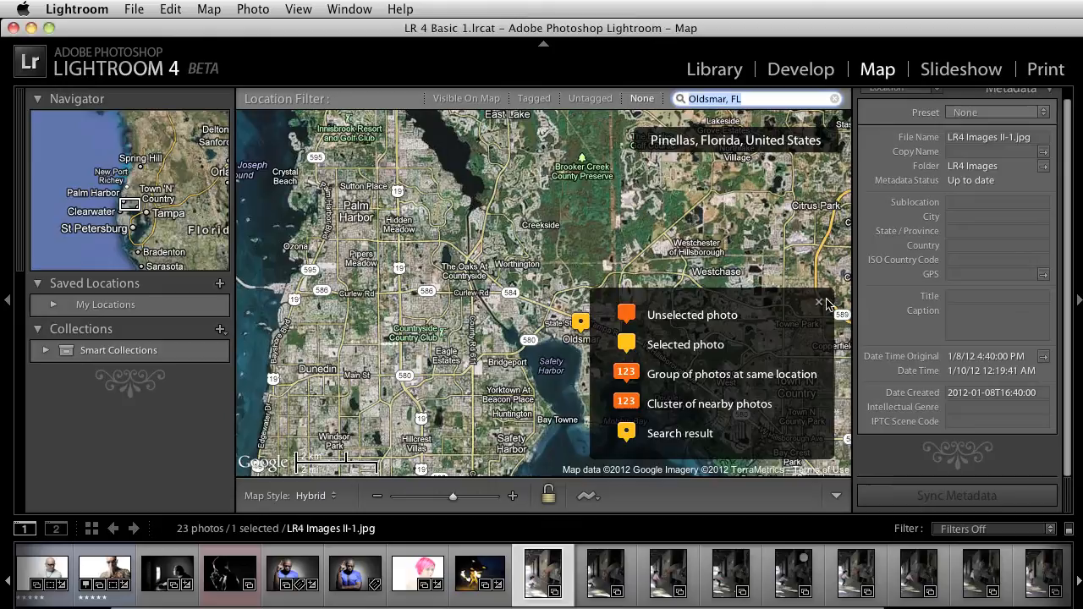
{"action": "left_click", "coordinate": [816, 302]}
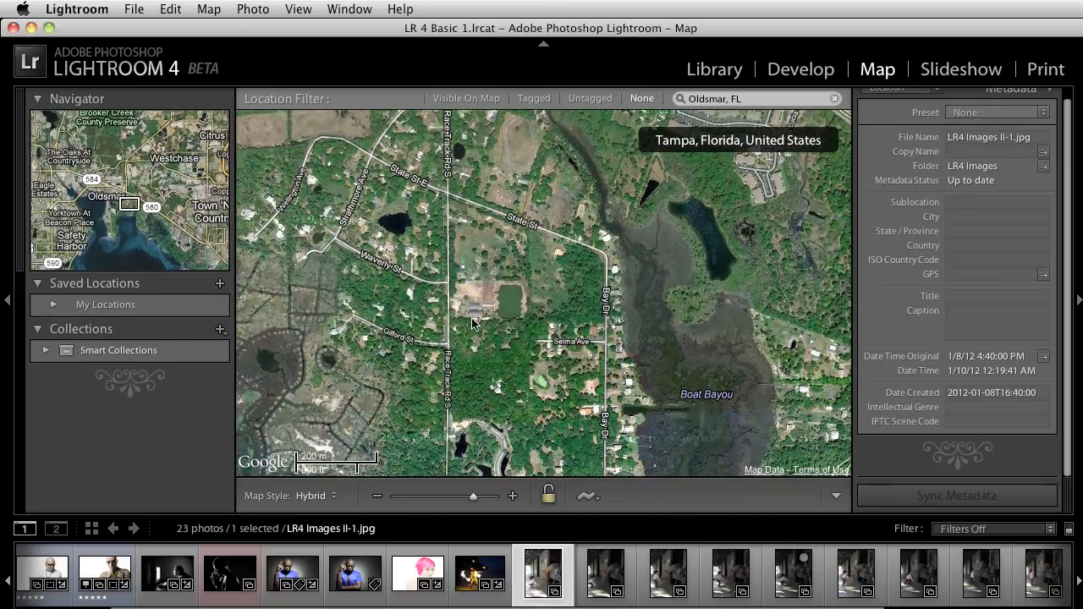
{"action": "mouse_move", "coordinate": [472, 319]}
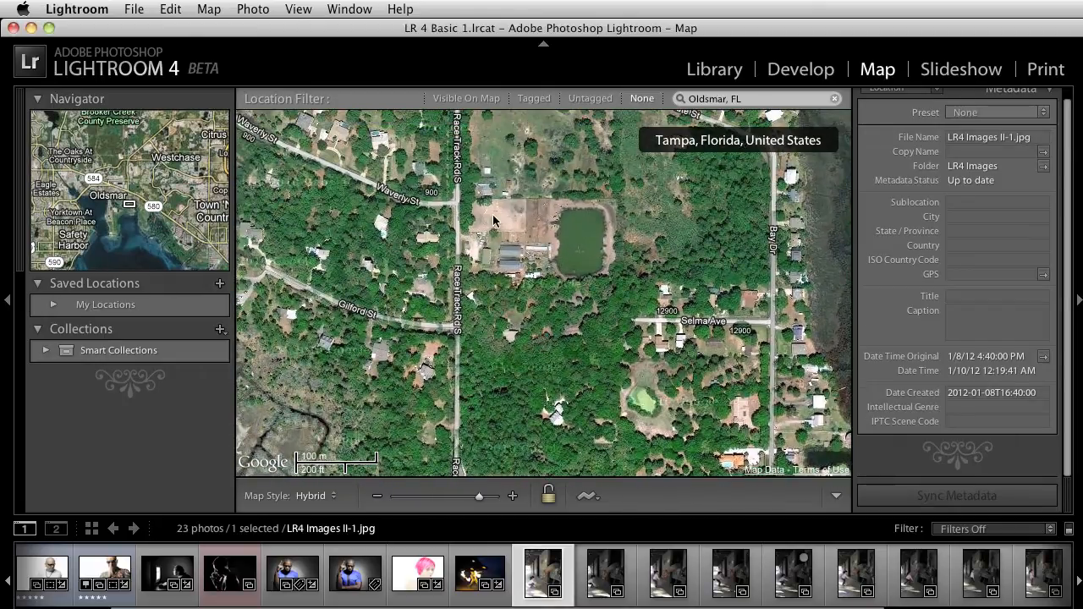
{"action": "mouse_move", "coordinate": [558, 256]}
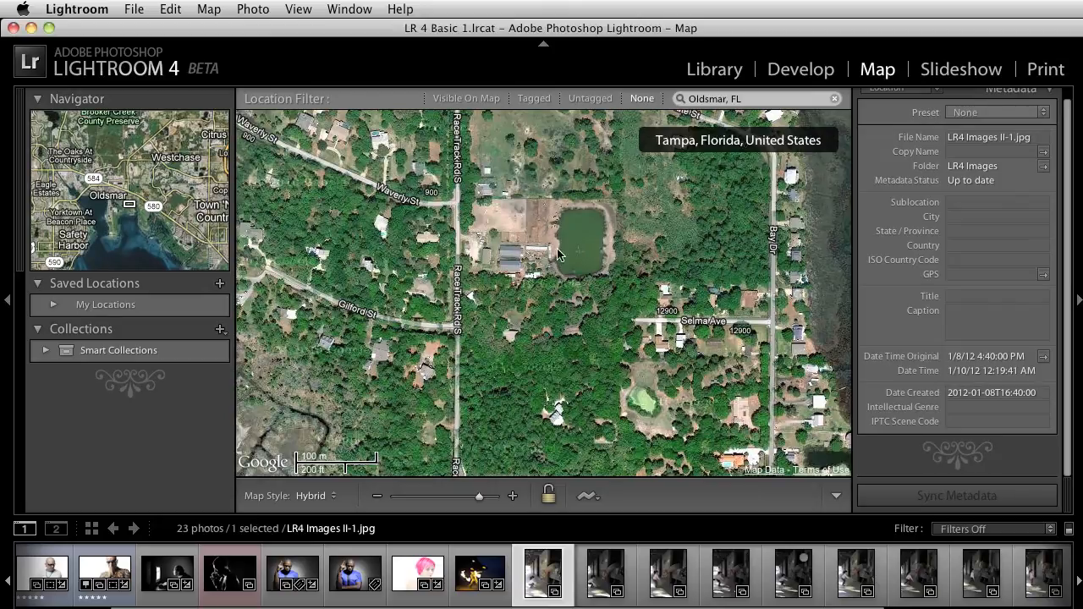
{"action": "mouse_move", "coordinate": [554, 252]}
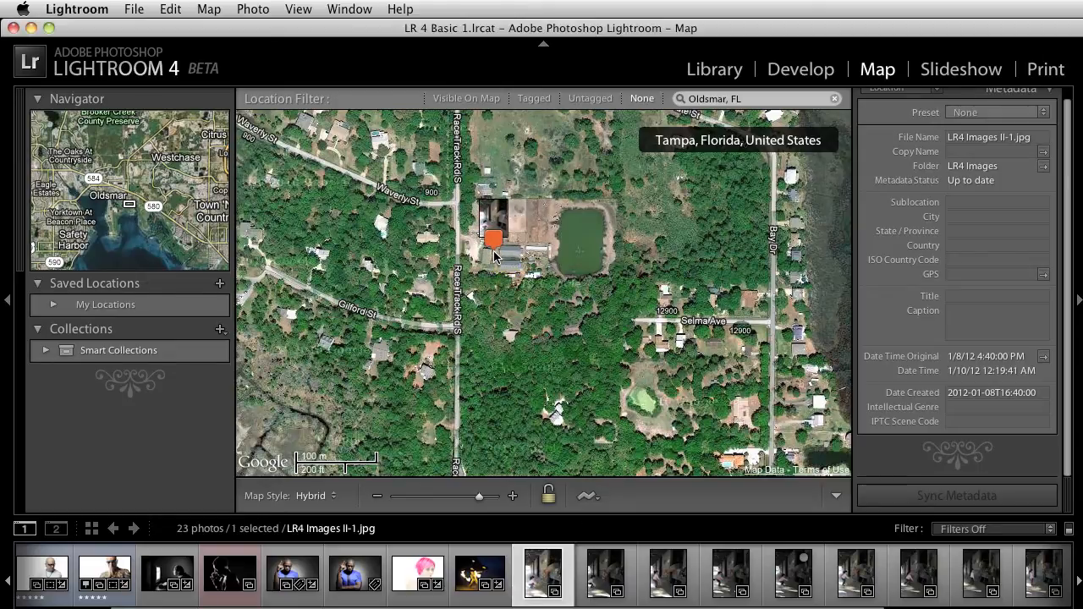
- Drop the selected photo onto the farm beside the pond
{"action": "left_click", "coordinate": [493, 239]}
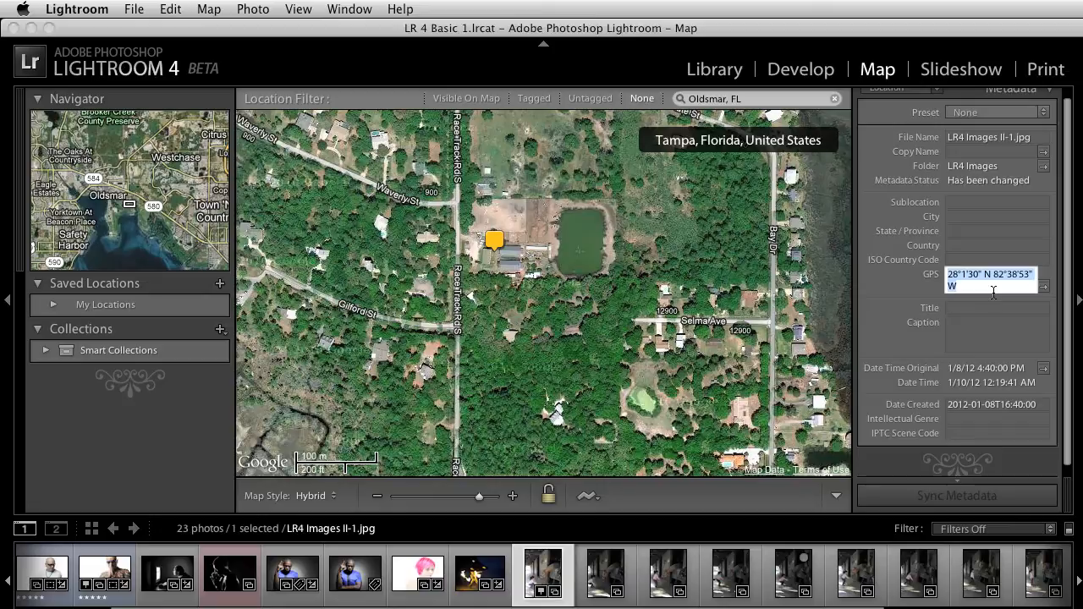
{"action": "mouse_move", "coordinate": [888, 159]}
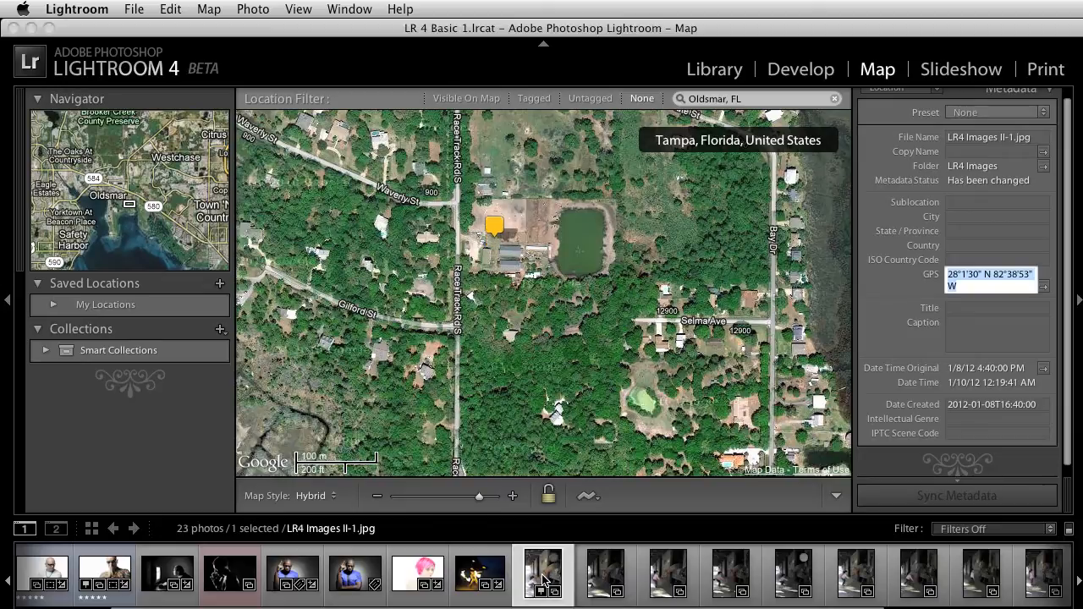
- Sync the farm GPS location from the geotagged photo to all 12 selected photos
{"action": "scroll", "scroll_direction": "right", "scroll_amount": 3}
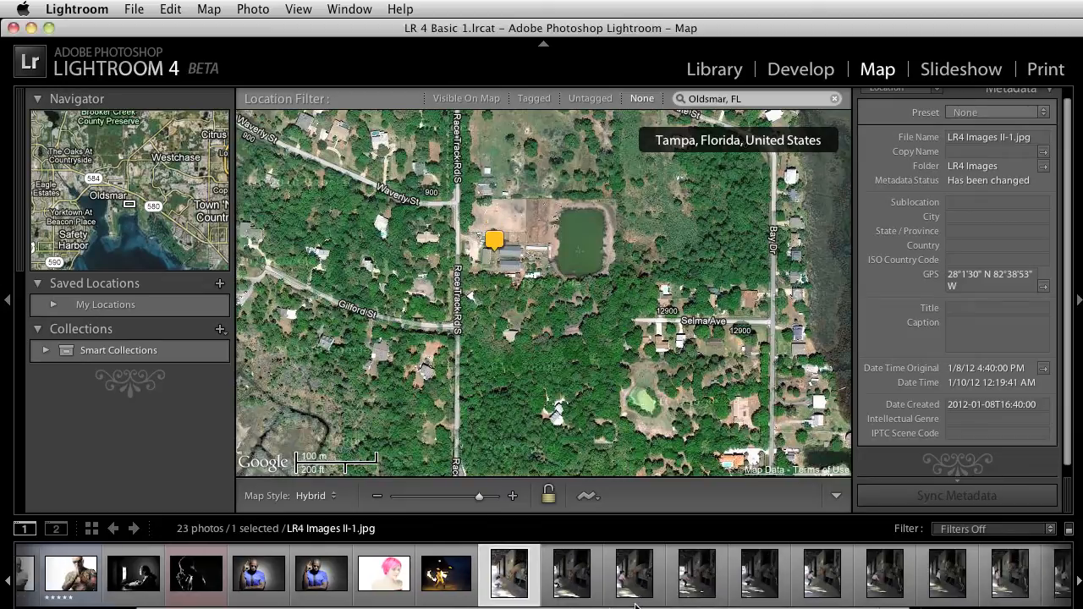
{"action": "scroll", "scroll_direction": "right", "scroll_amount": 3}
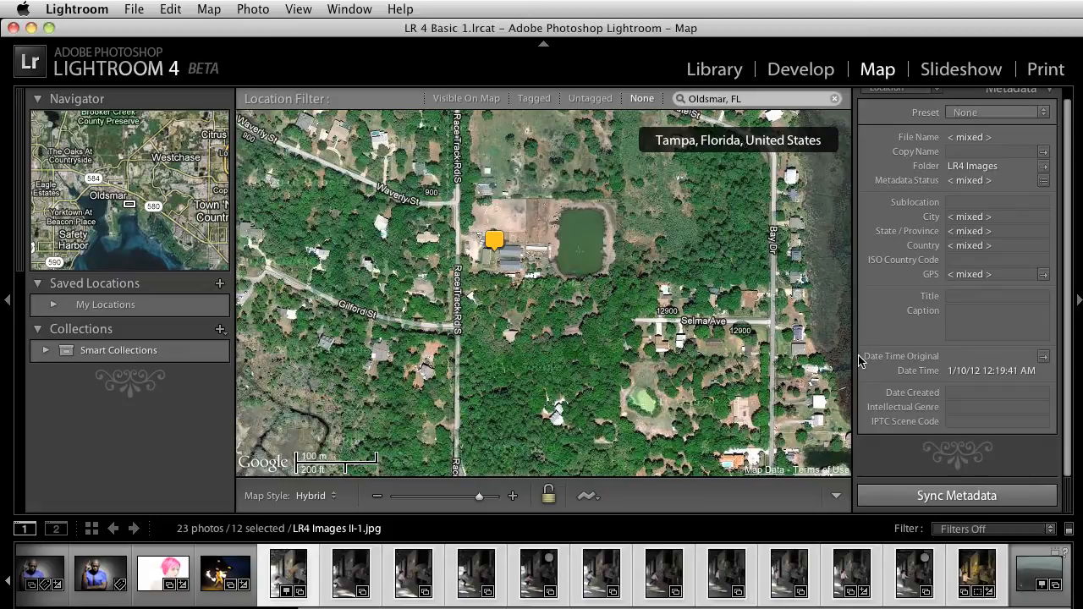
{"action": "left_click", "coordinate": [956, 495]}
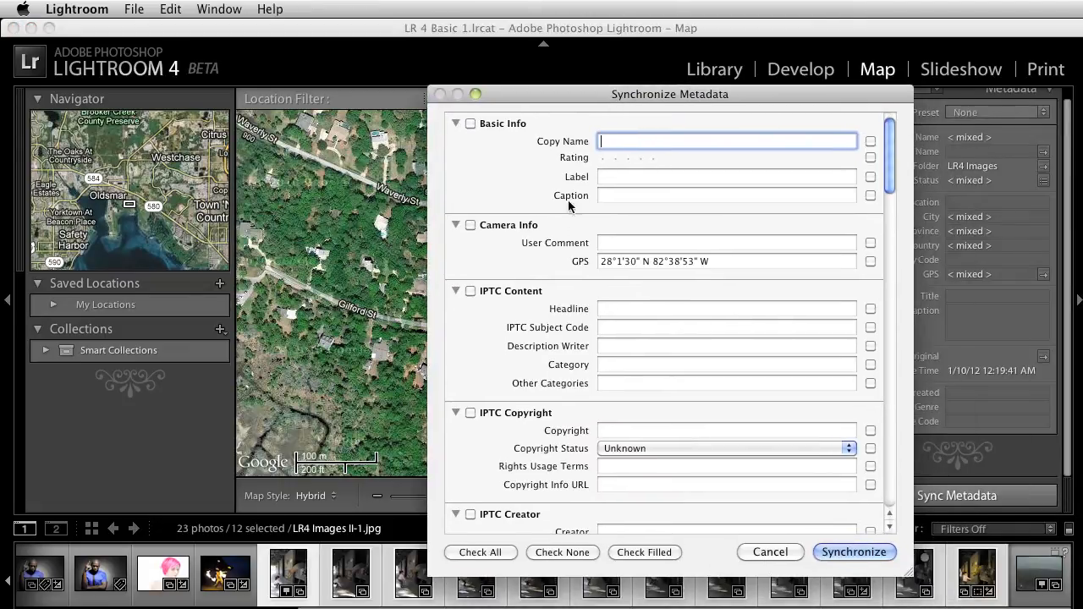
{"action": "mouse_move", "coordinate": [624, 265]}
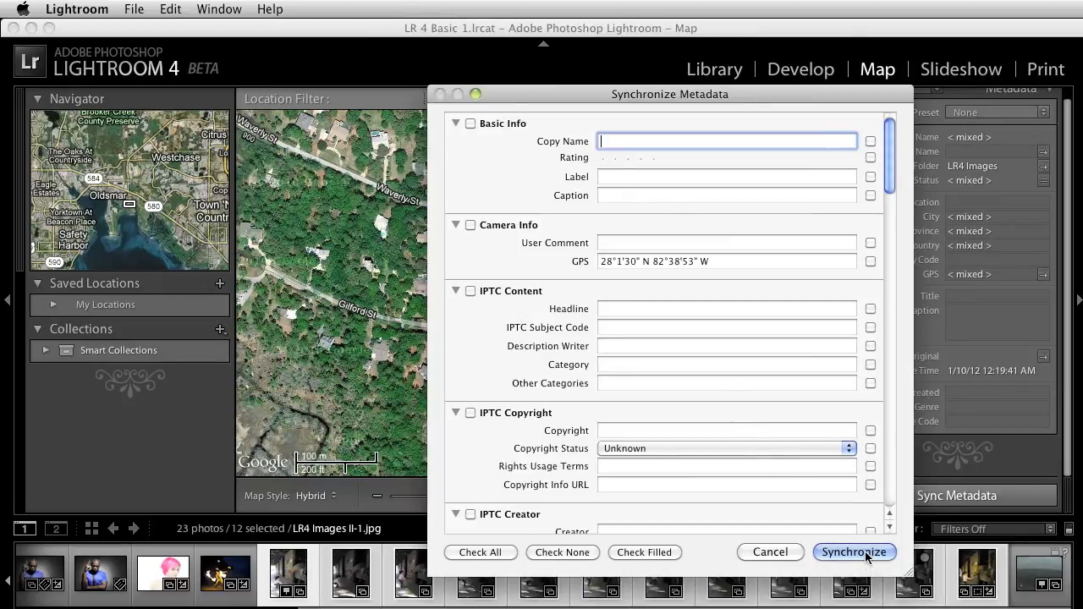
{"action": "left_click", "coordinate": [854, 552]}
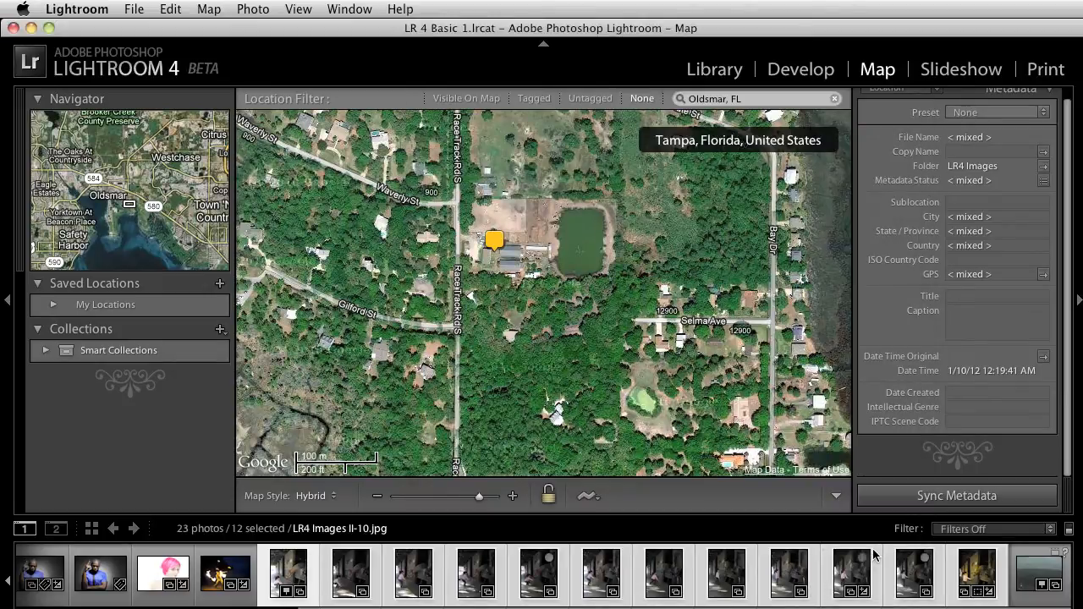
{"action": "mouse_move", "coordinate": [748, 474]}
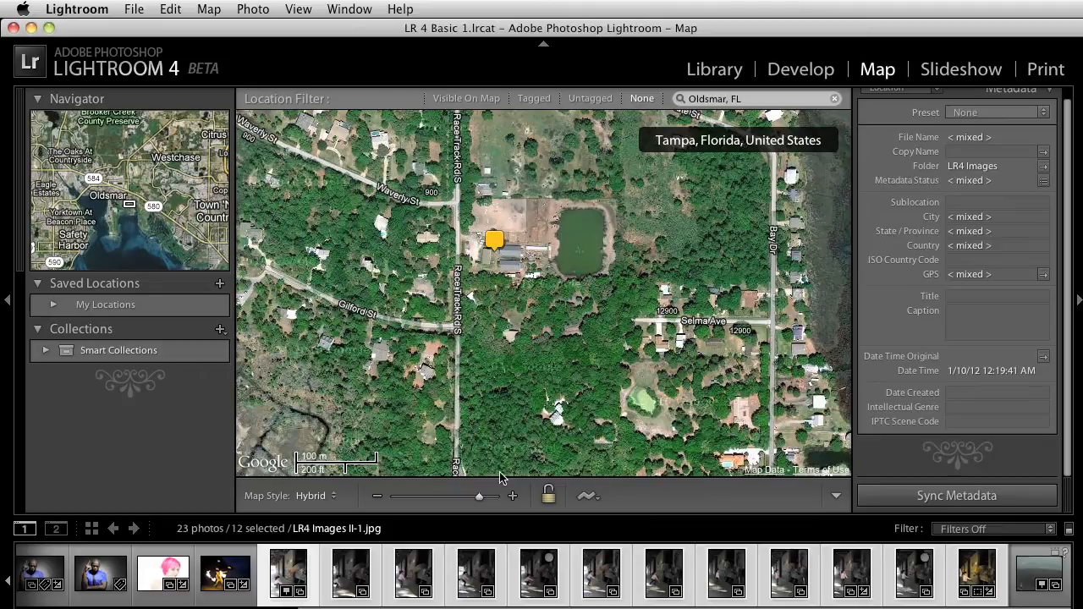
- Select a single farm photo to confirm its Oldsmar, FL, USA location
{"action": "left_click", "coordinate": [350, 574]}
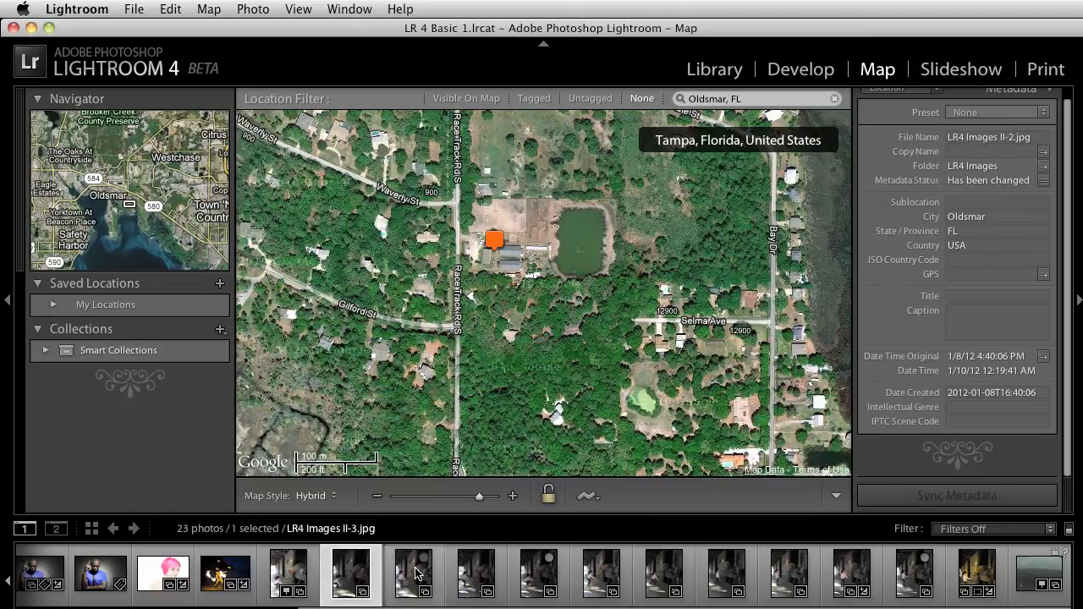
{"action": "mouse_move", "coordinate": [414, 575]}
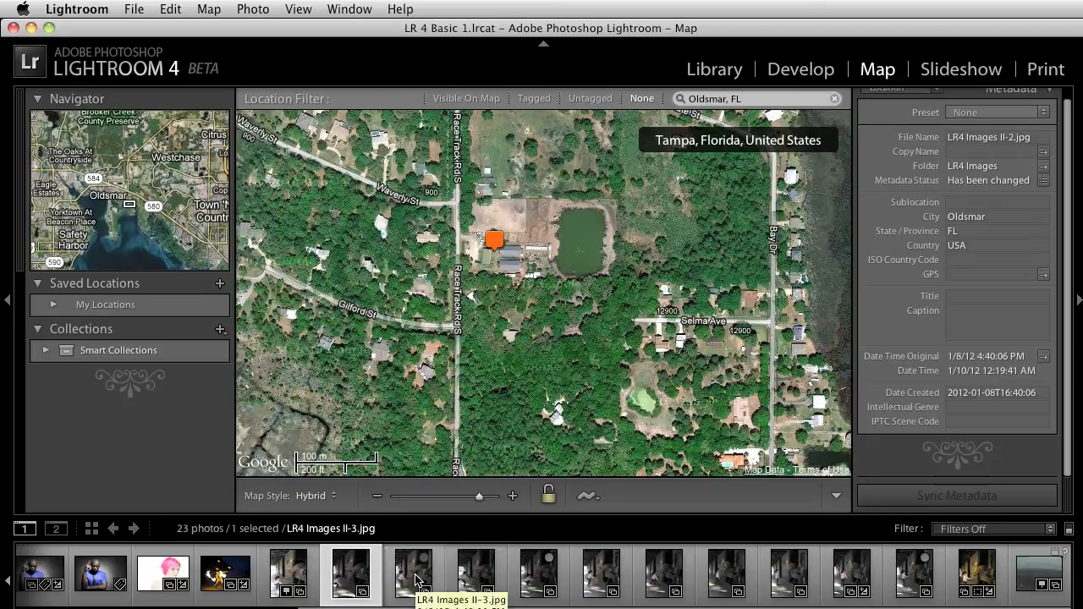
{"action": "left_click", "coordinate": [224, 574]}
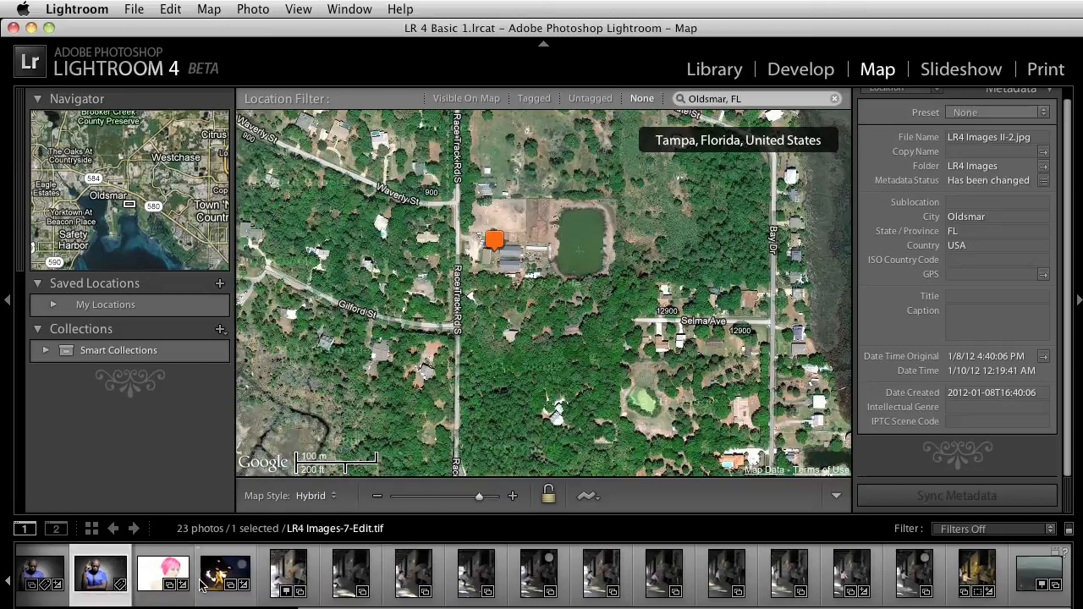
- Select three studio portraits and dismiss the Cannot Reorder Photos alert
{"action": "left_click", "coordinate": [39, 573]}
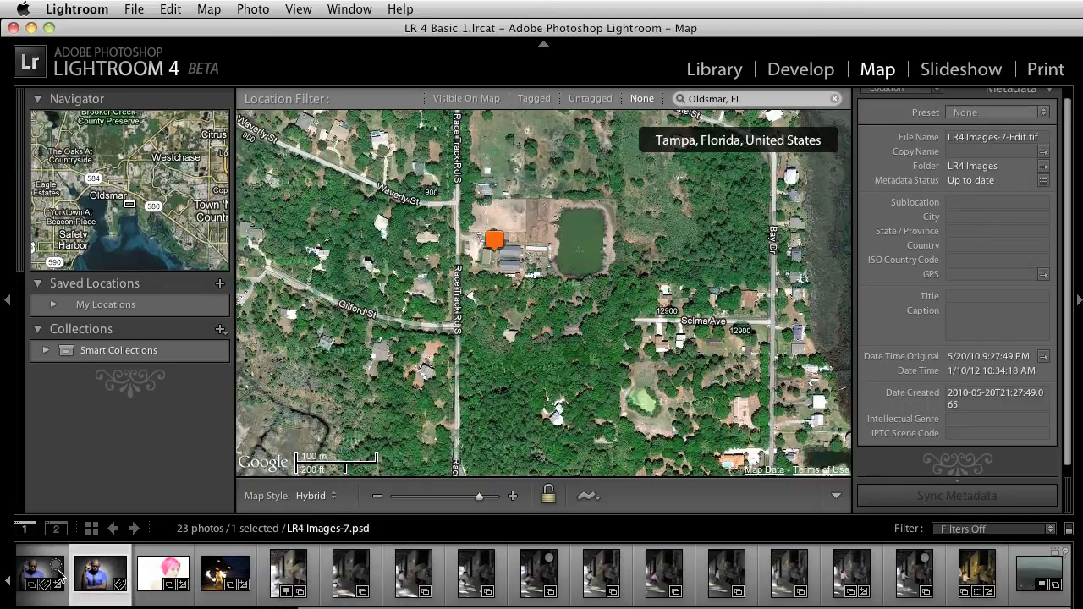
{"action": "left_click", "coordinate": [225, 573]}
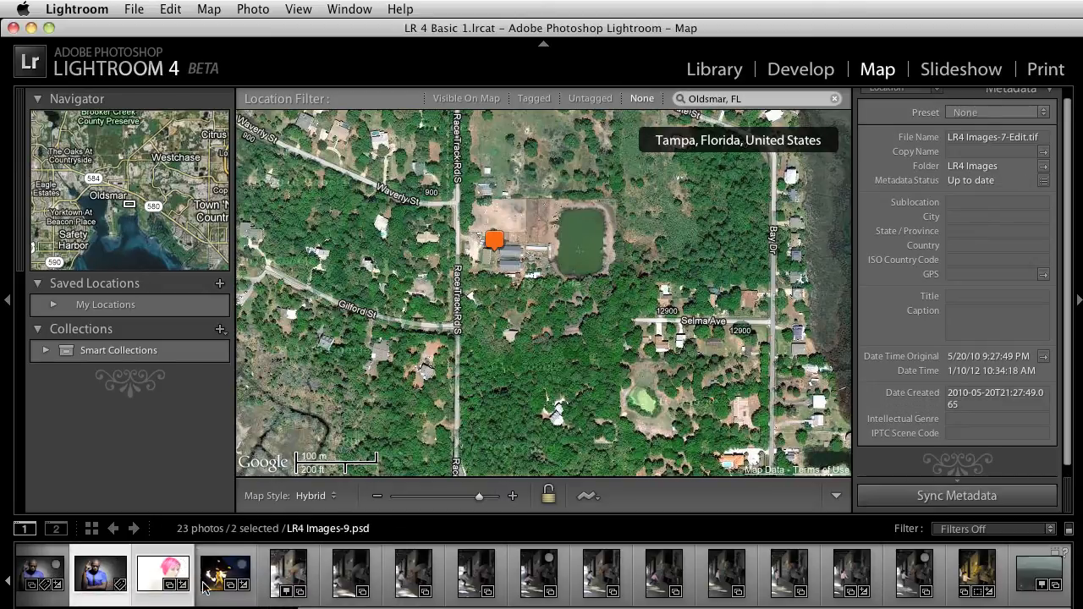
{"action": "left_click", "coordinate": [225, 575]}
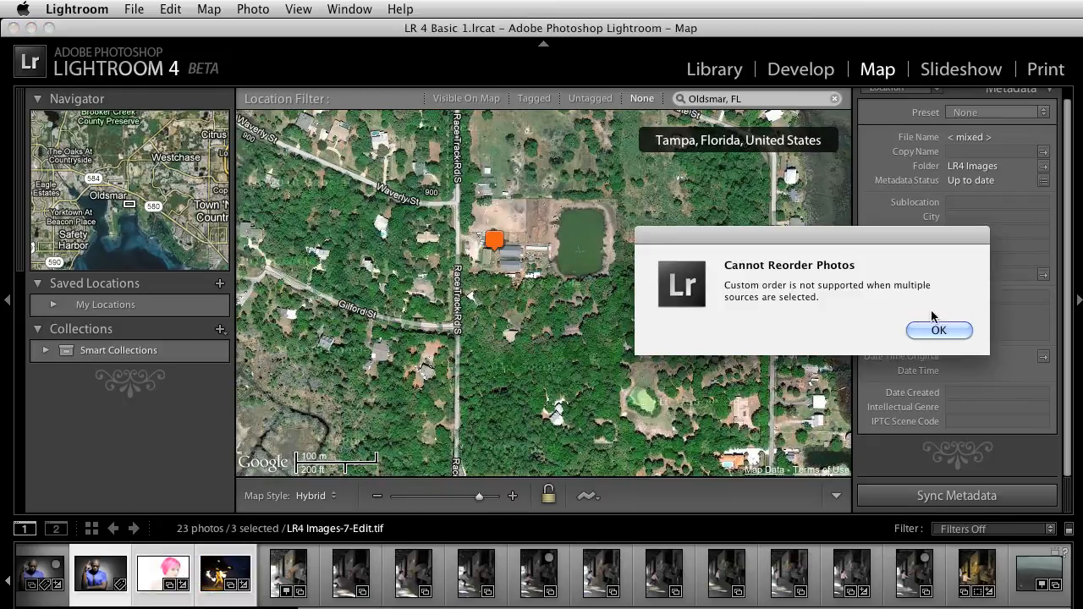
{"action": "left_click", "coordinate": [938, 330]}
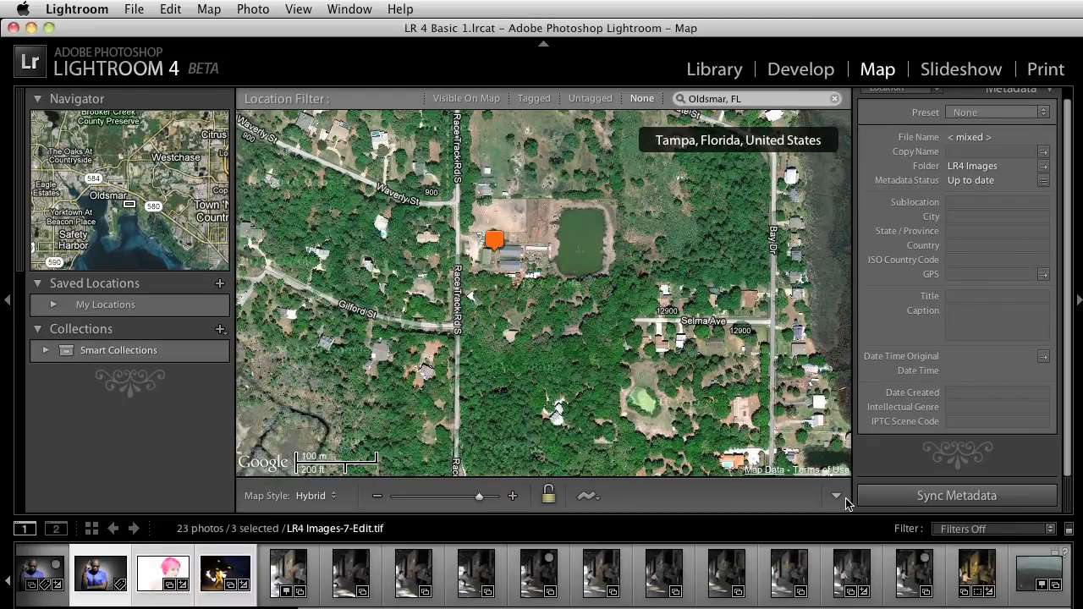